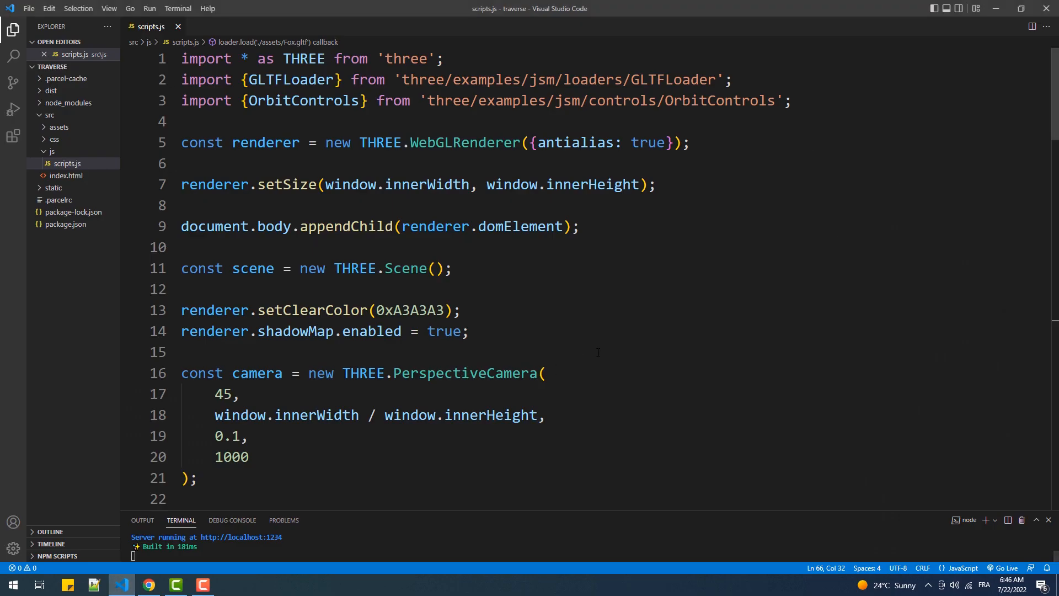
- Add model.castShadow = true below the rotateY line and view the fox in the browser
scroll(down, 3)
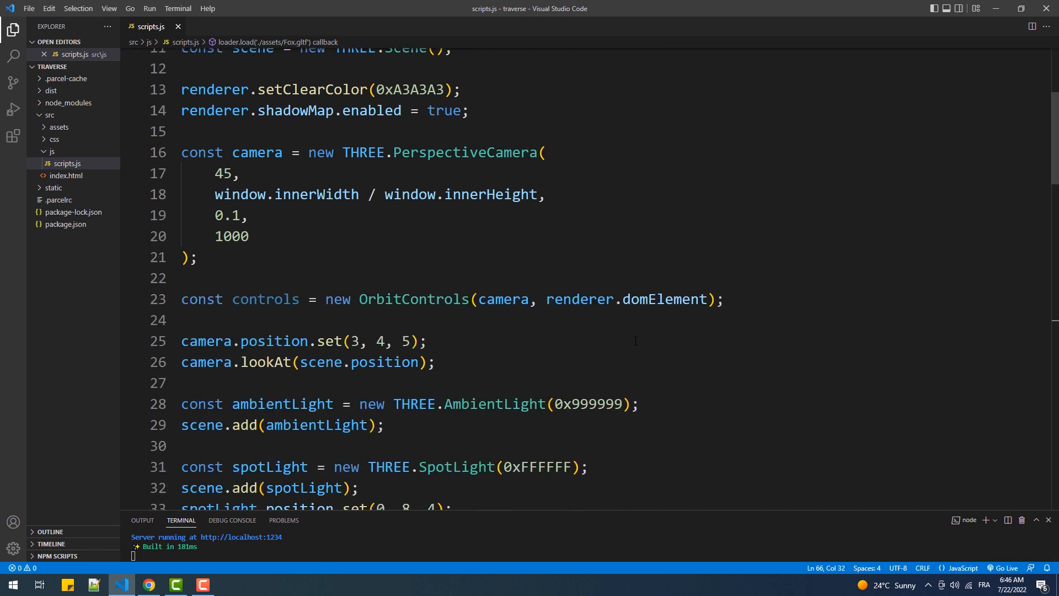
scroll(down, 3)
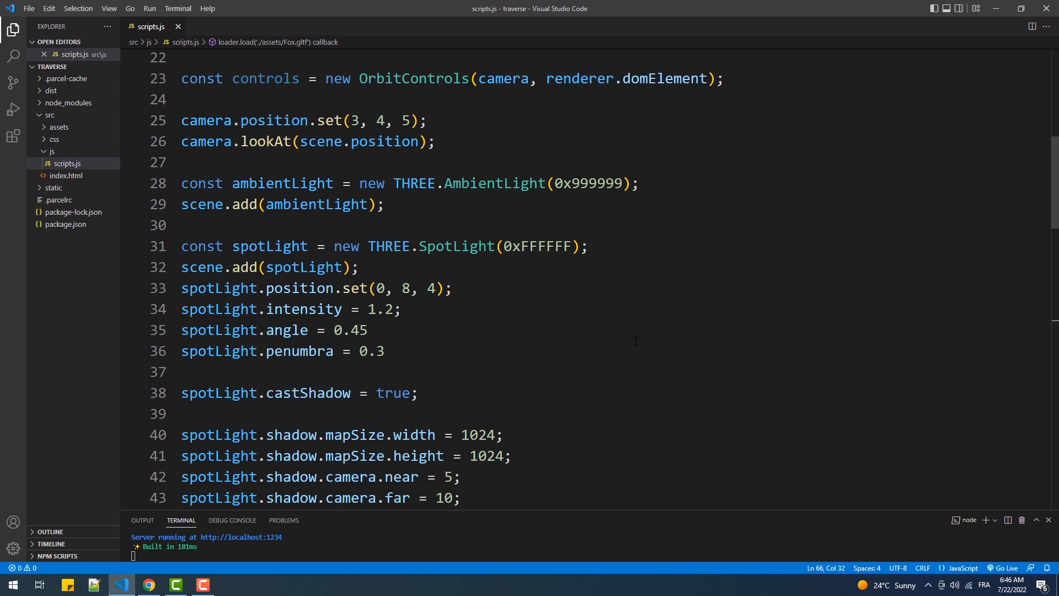
scroll(down, 3)
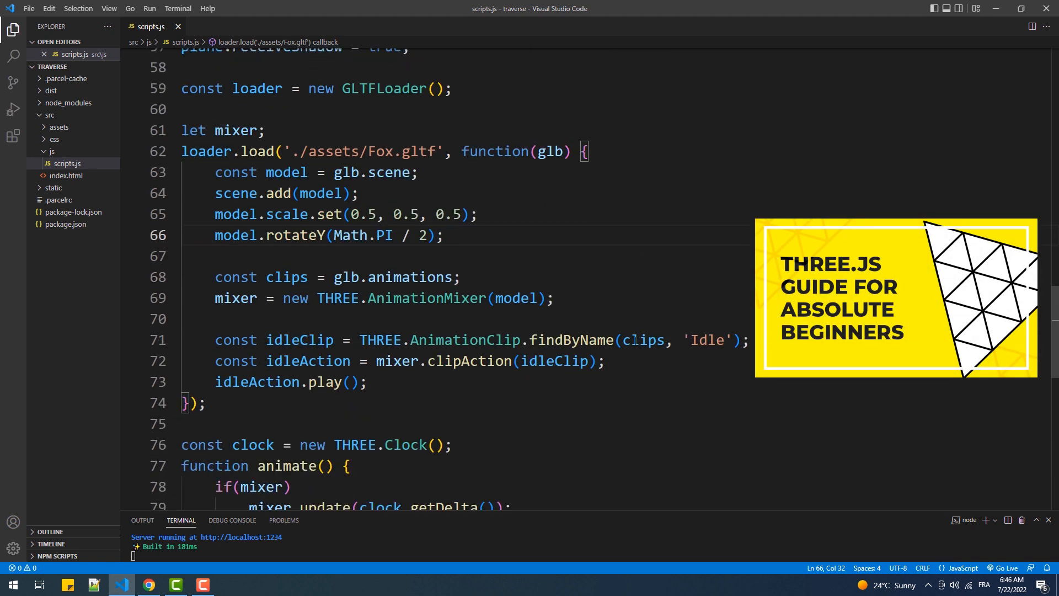
key(enter)
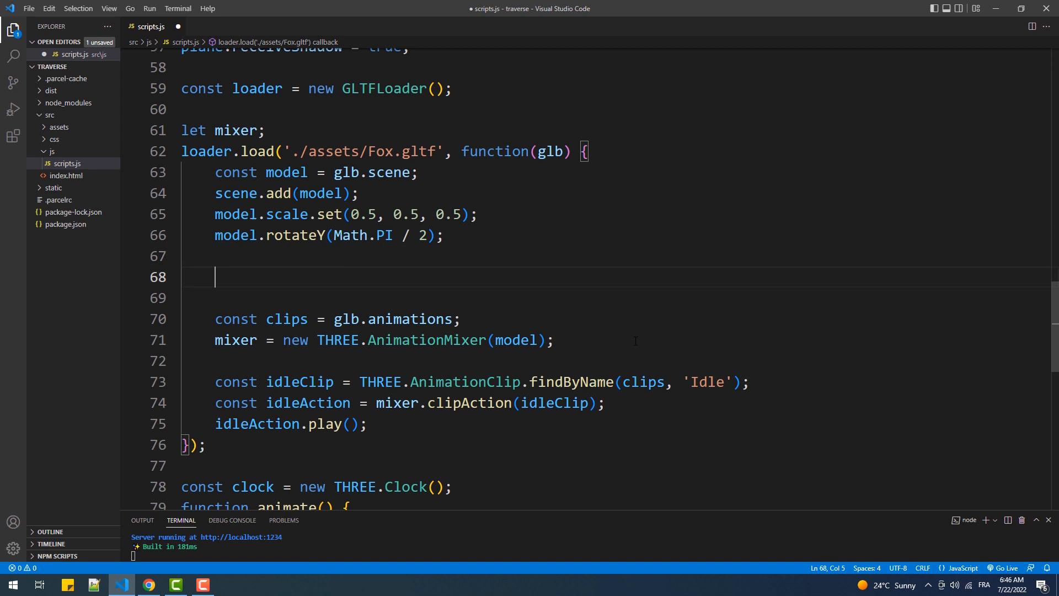
text(model)
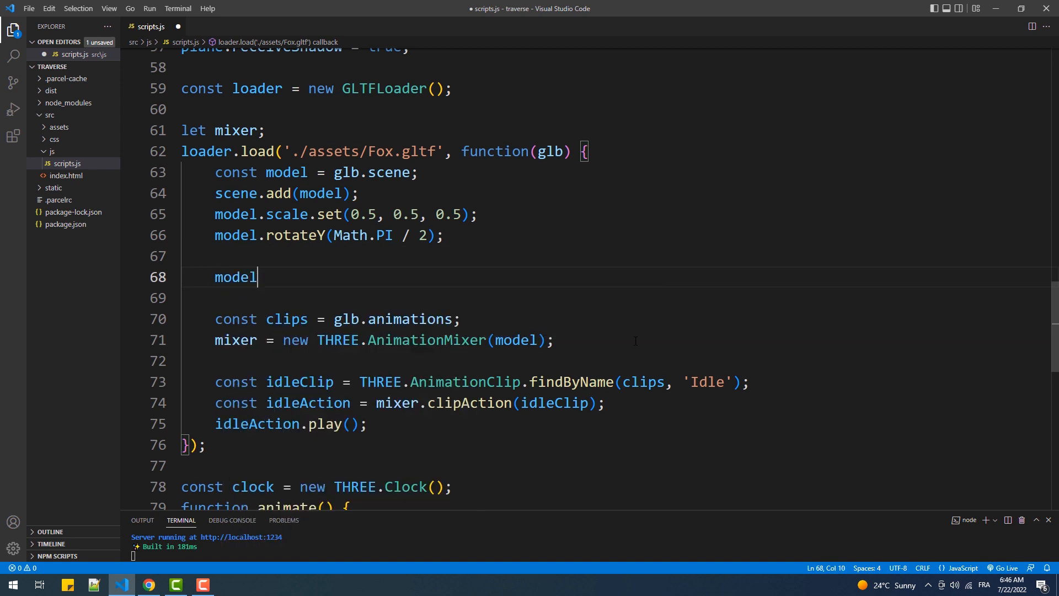
text(.cas)
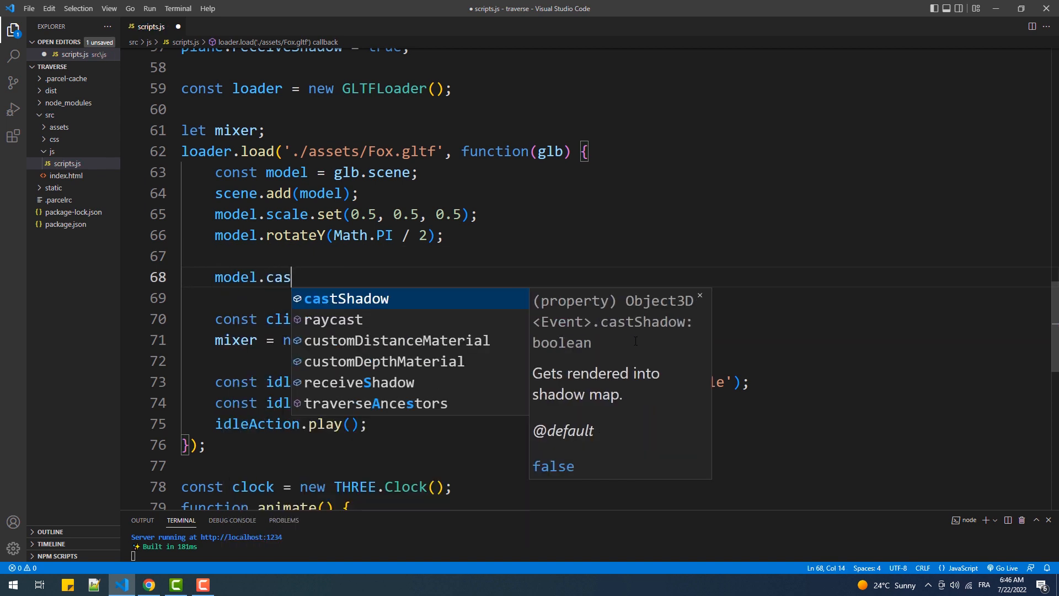
text(tShadow = true;)
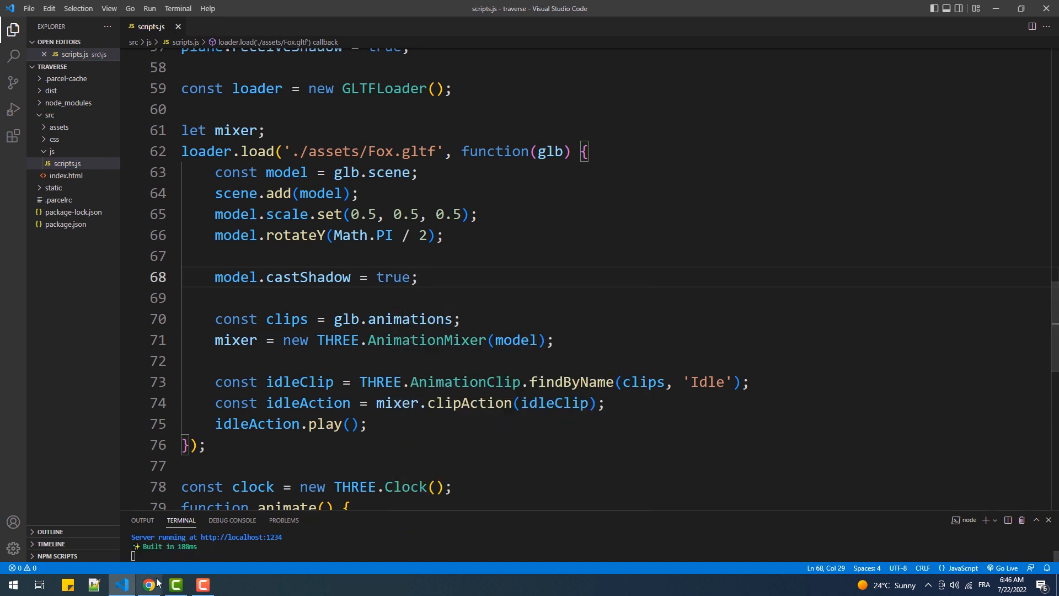
click(149, 584)
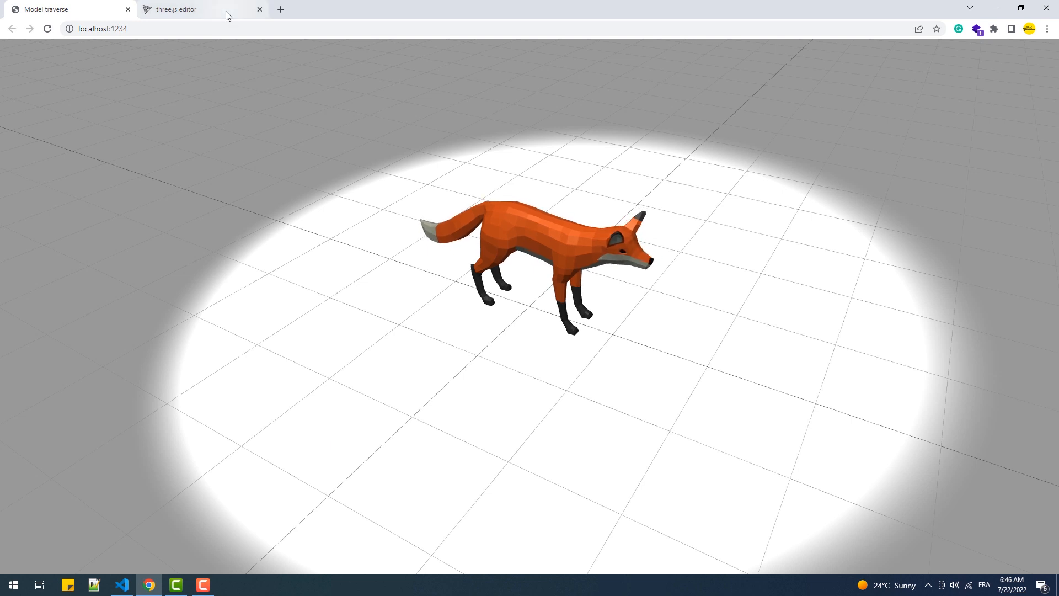
- In the three.js editor, expand Fox.gltf and its Fox node in the outliner
click(175, 9)
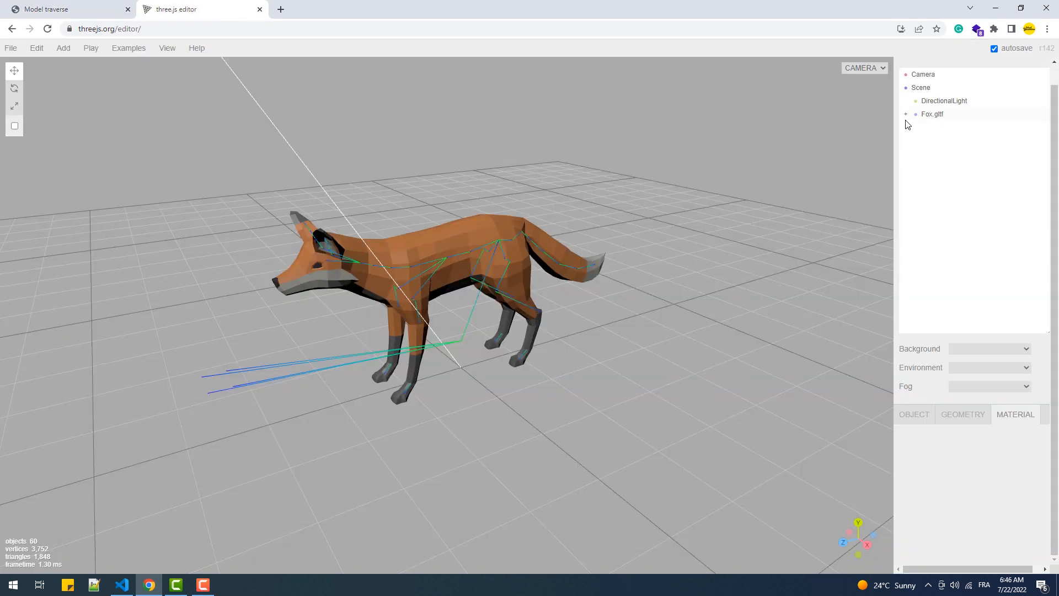
click(932, 114)
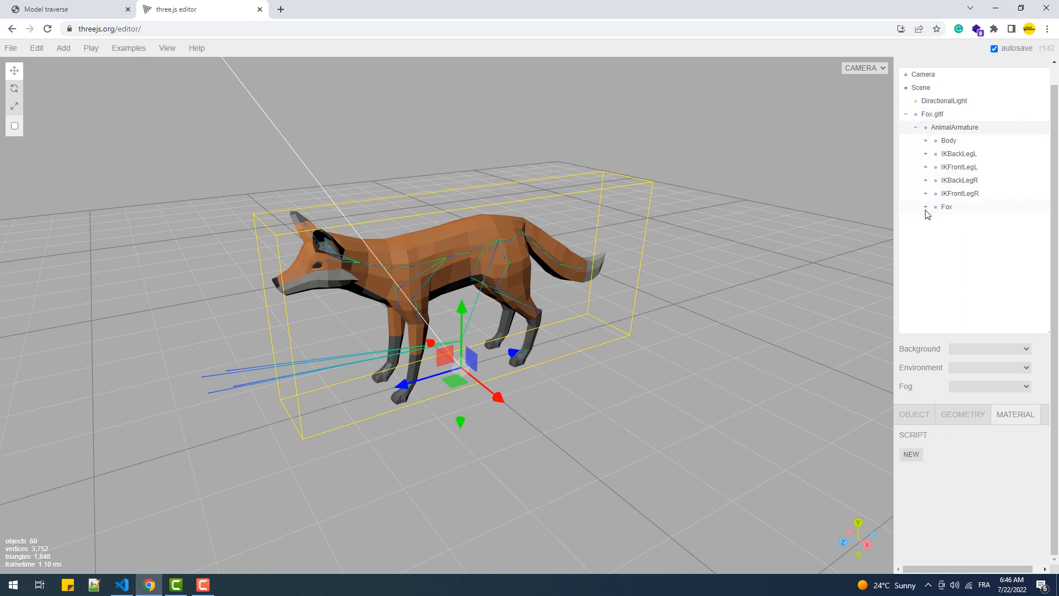
click(926, 207)
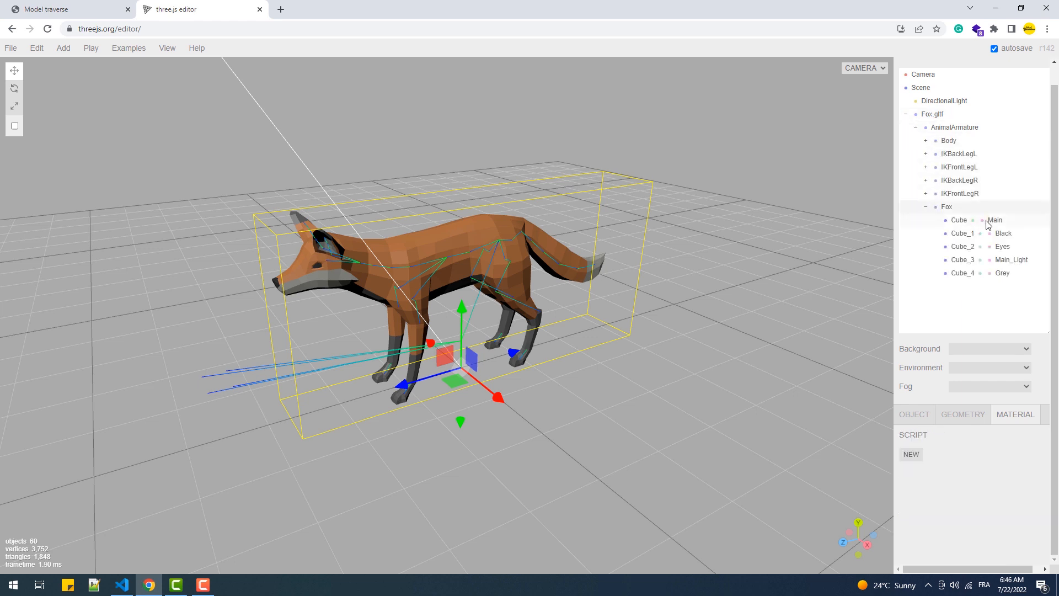
- Select the Cube, Cube_3 and Cube_4 meshes to view their materials
click(994, 219)
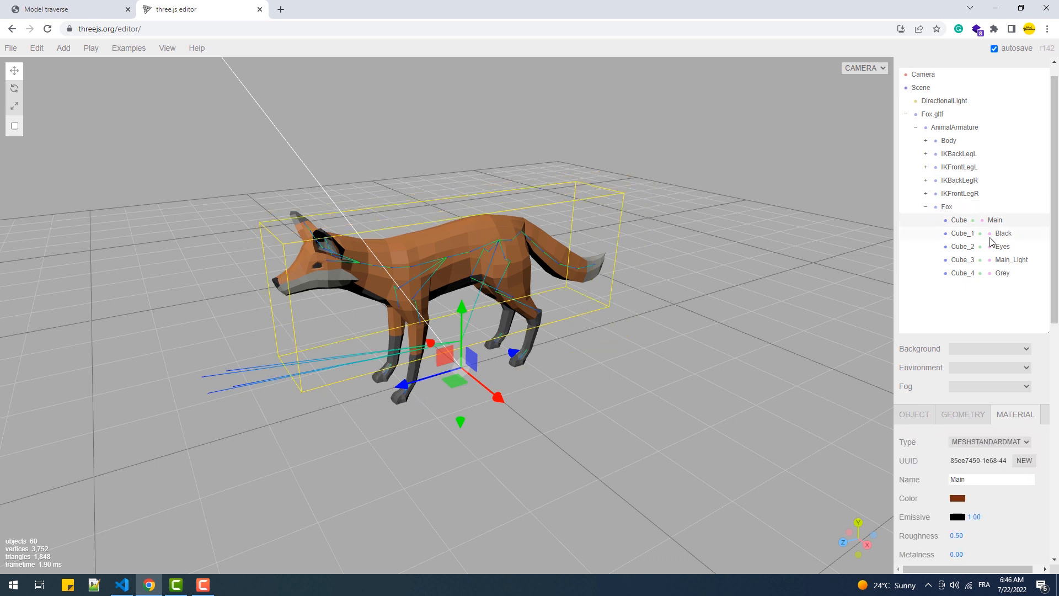
click(963, 247)
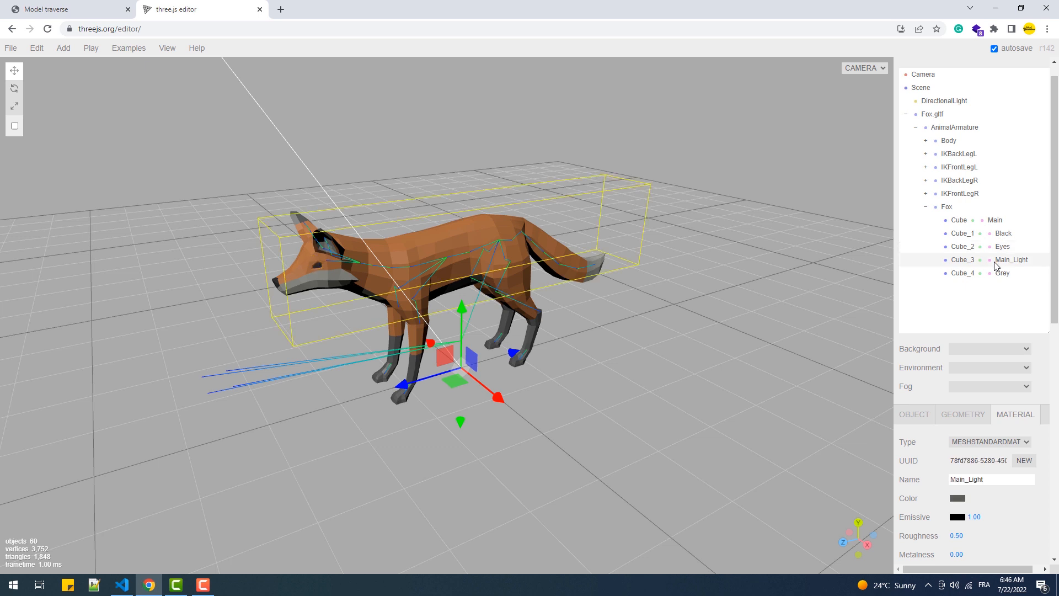
click(1003, 273)
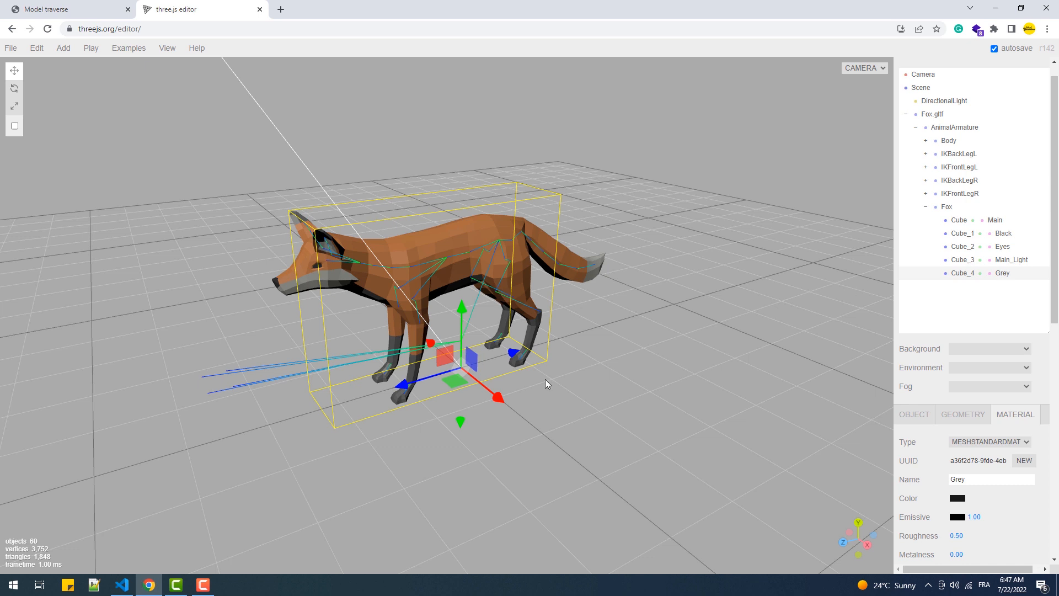
- Replace the castShadow statement with a model.traverse(function(node) callback
click(122, 584)
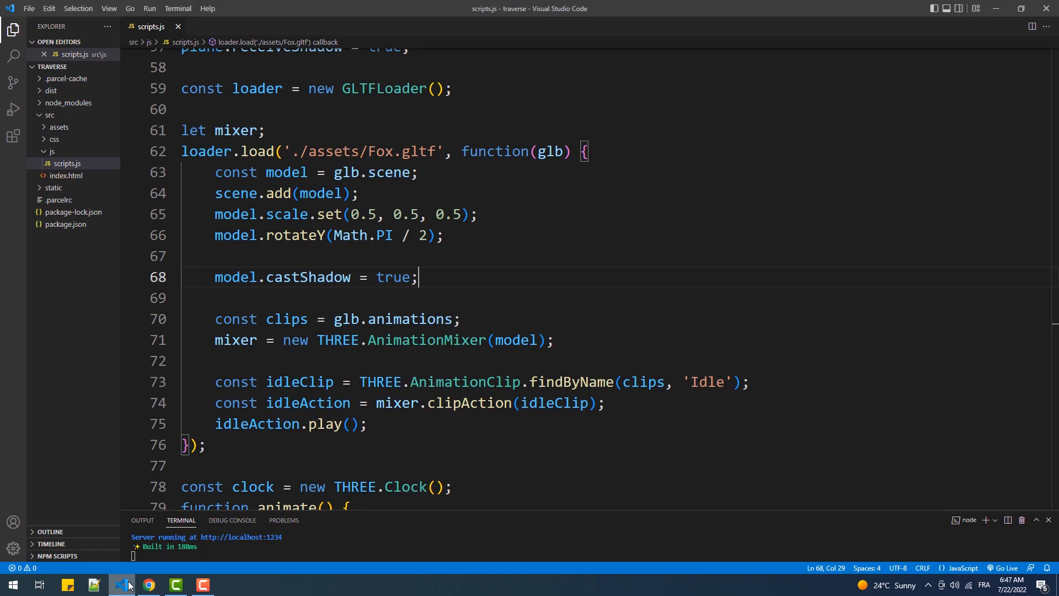
drag(301, 276, 418, 277)
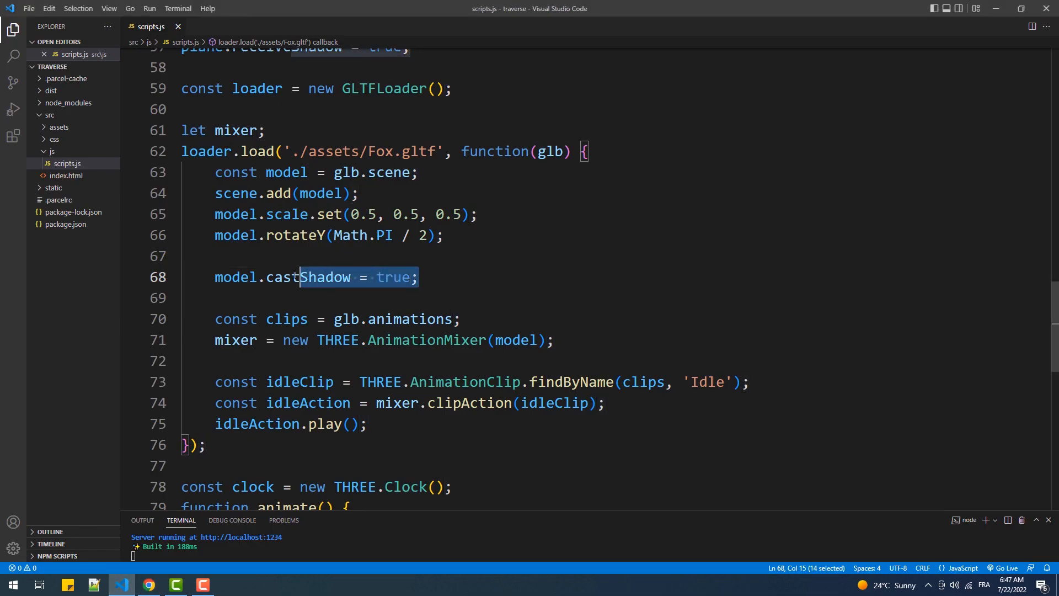
double_click(309, 277)
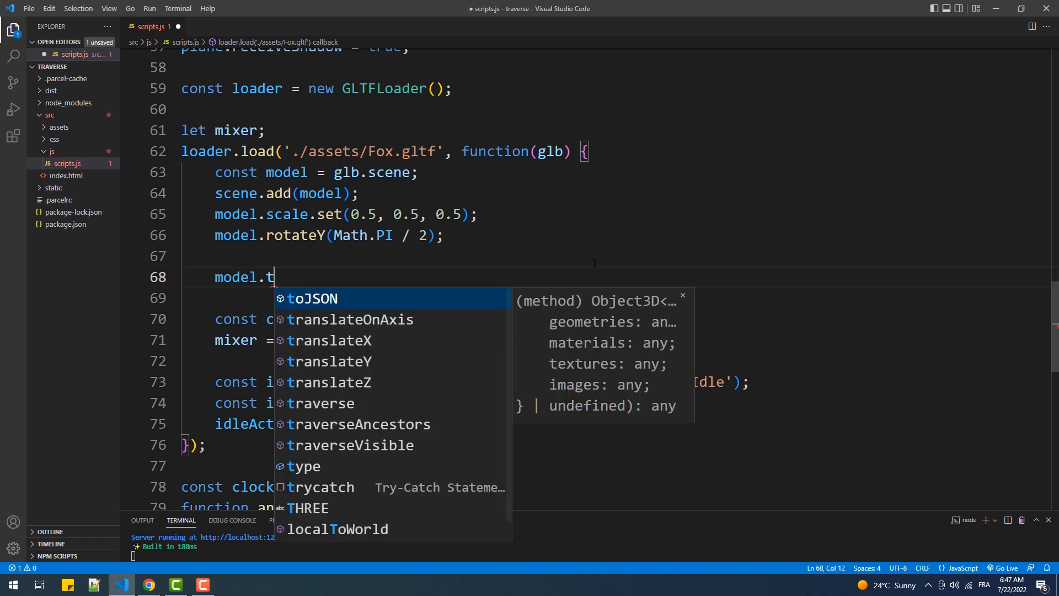
text(raverse(f)
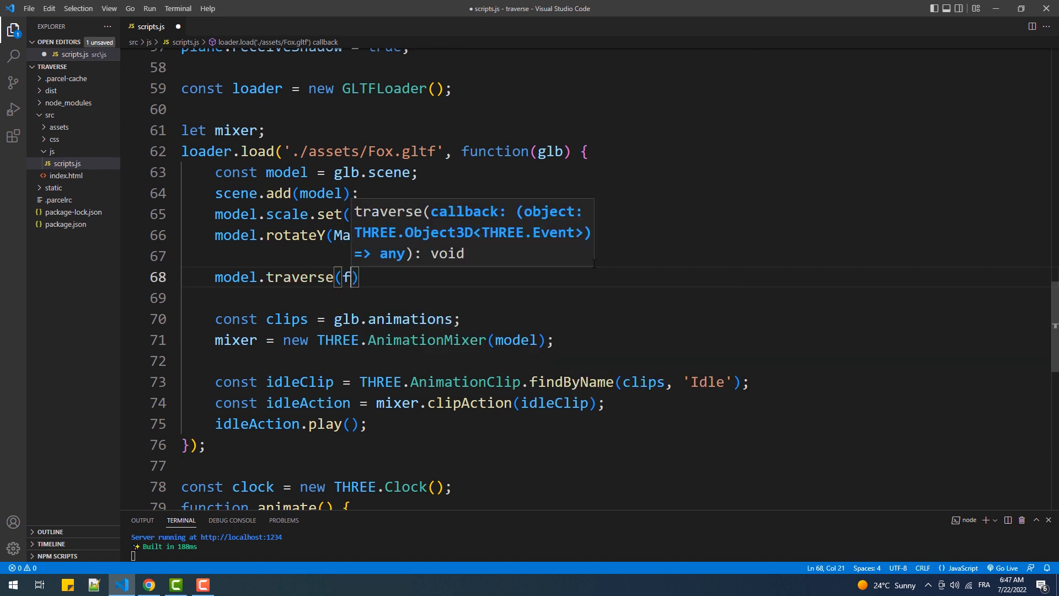
text(unction(node)
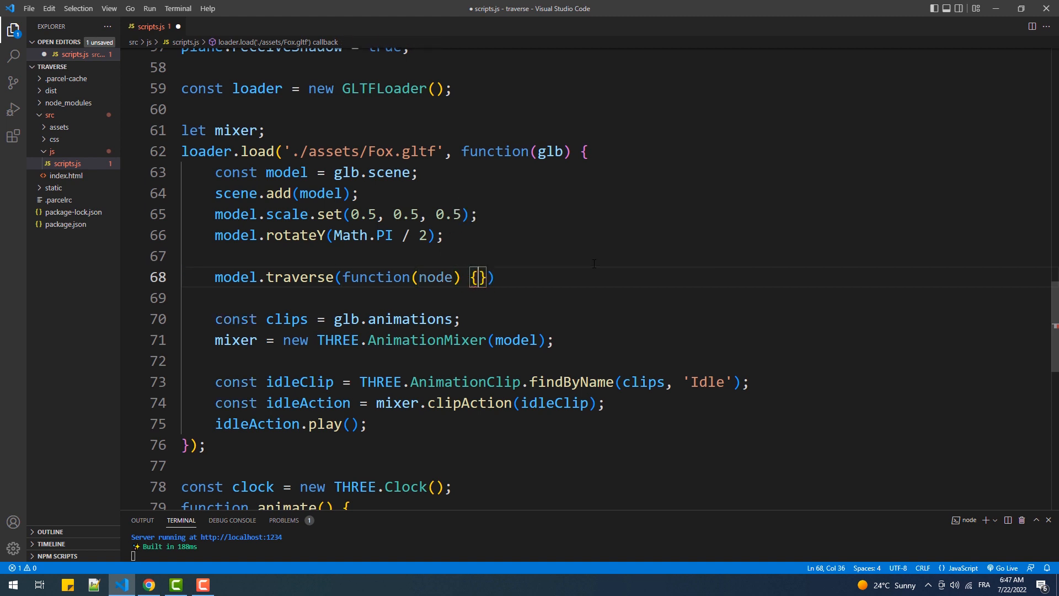
text(;)
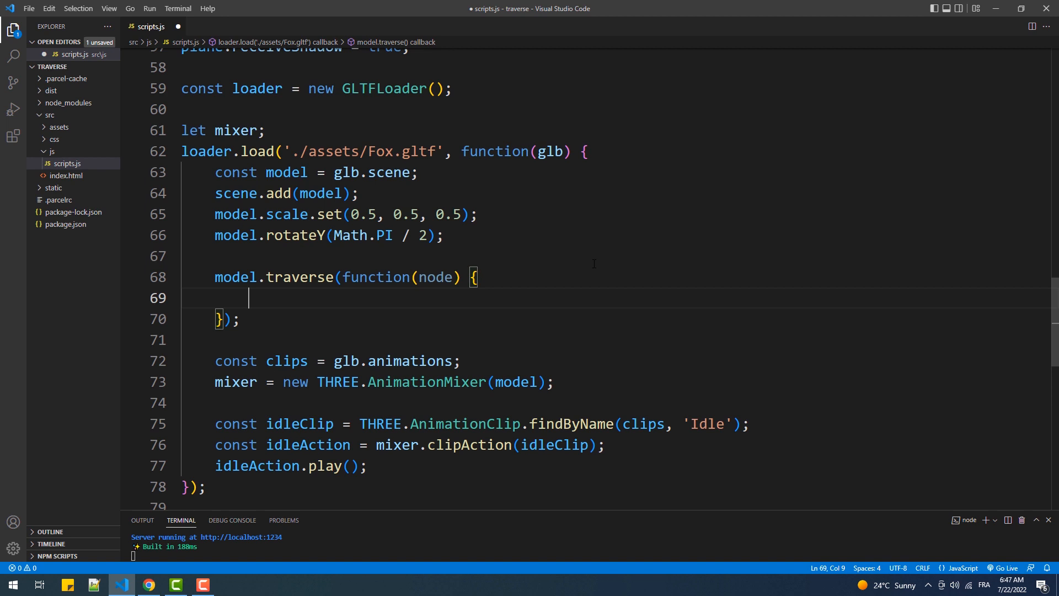
- Make the callback set node.castShadow = true for mesh nodes, then check the browser
text(if()
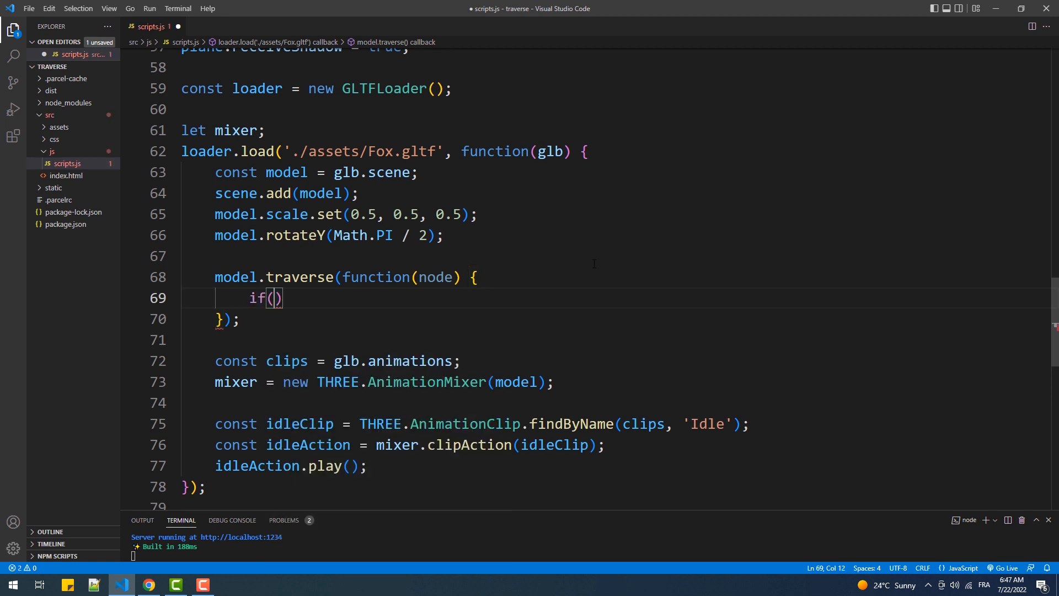
text(node)
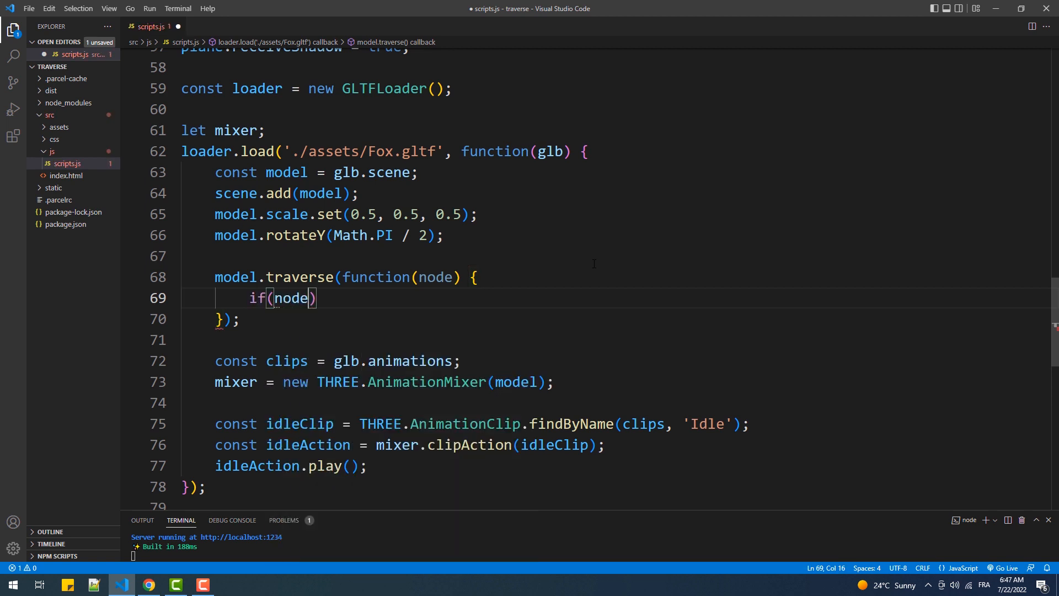
text(.isMesh)
text(n)
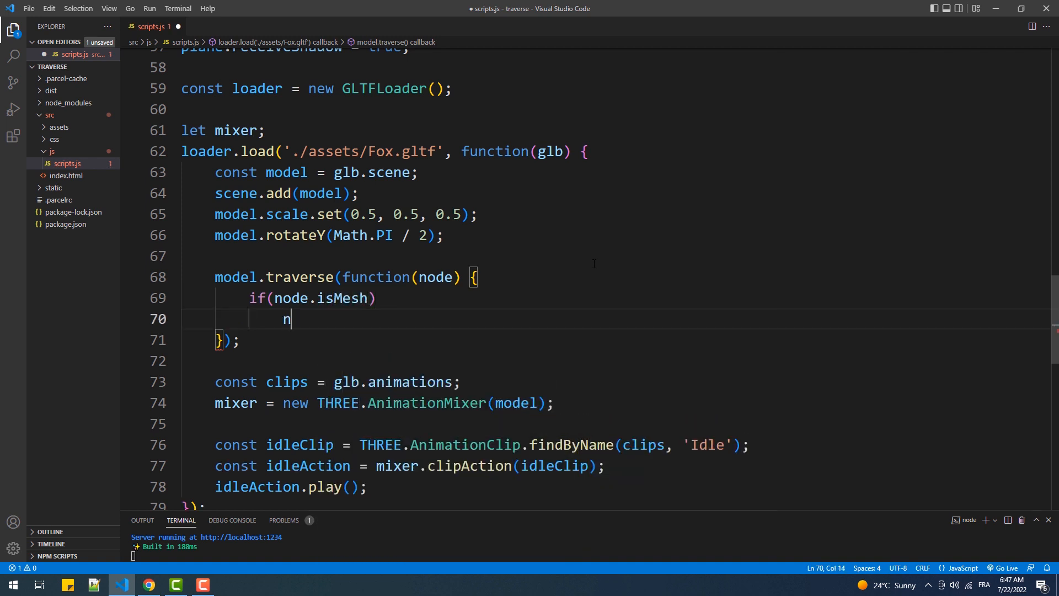
text(ode.)
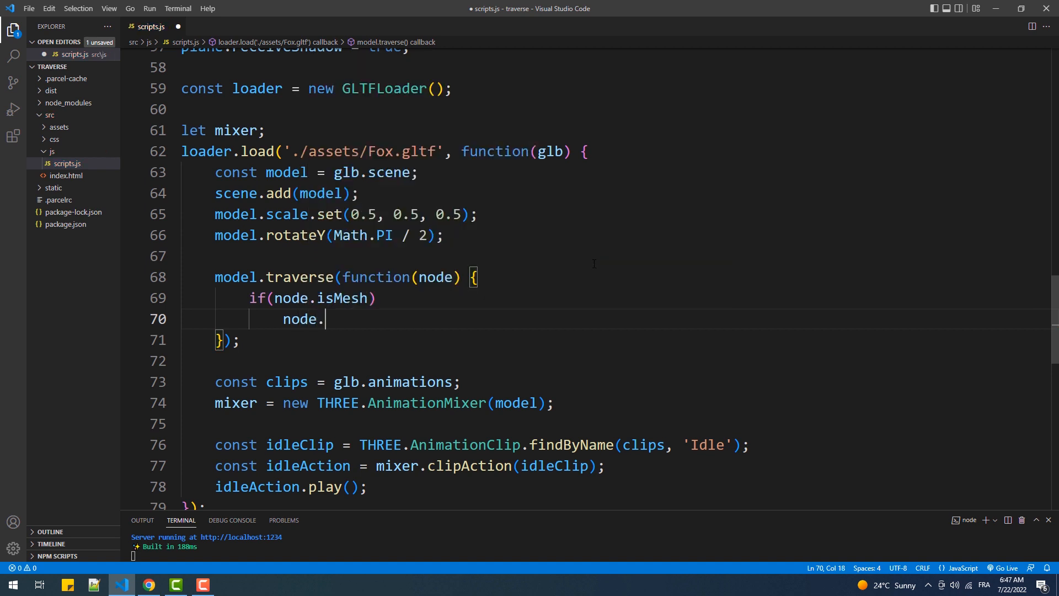
text(castShadow)
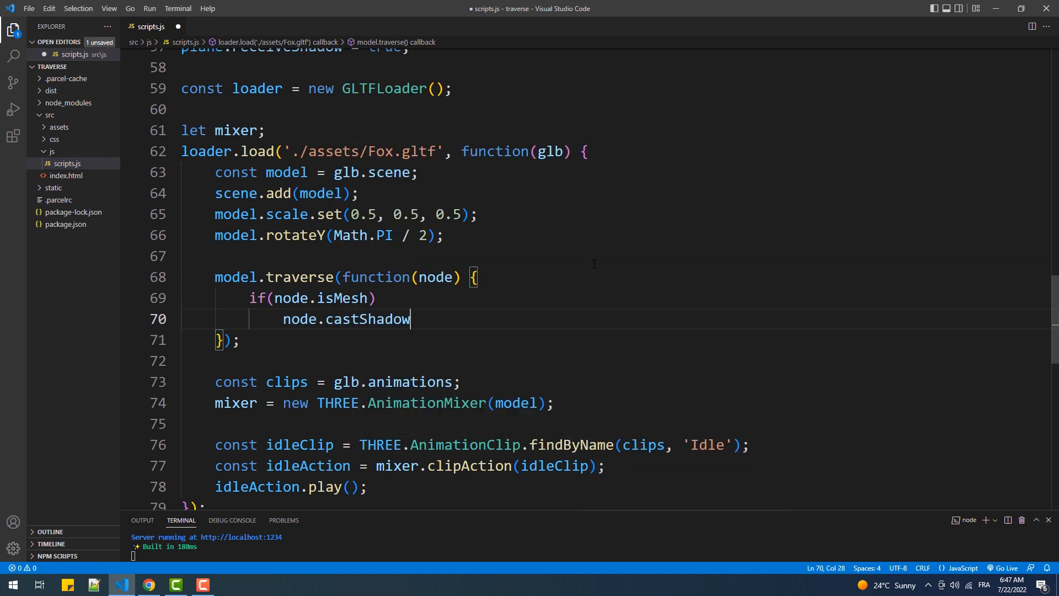
text(= true;)
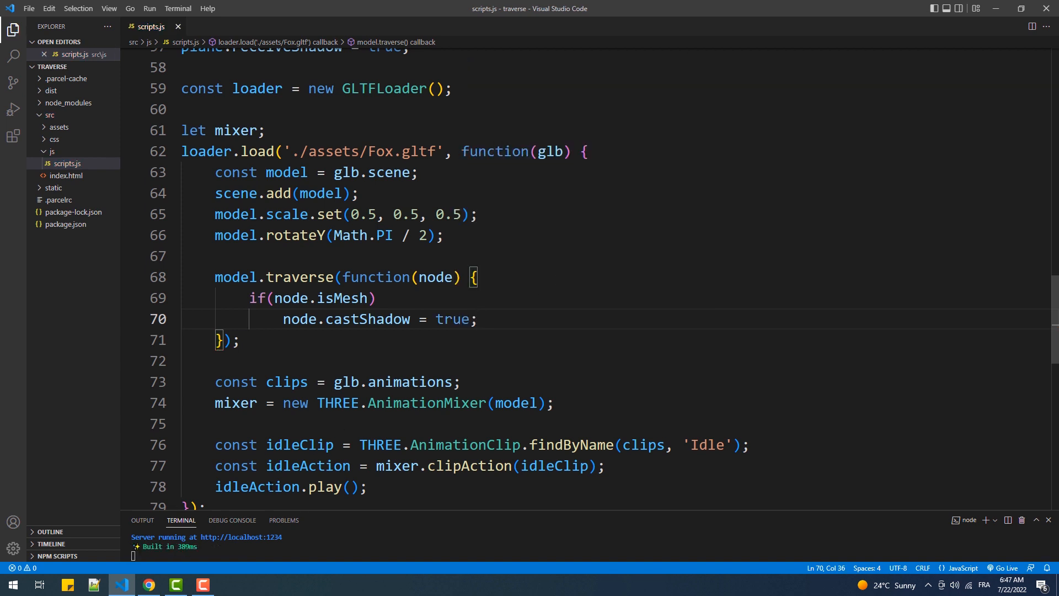
click(148, 584)
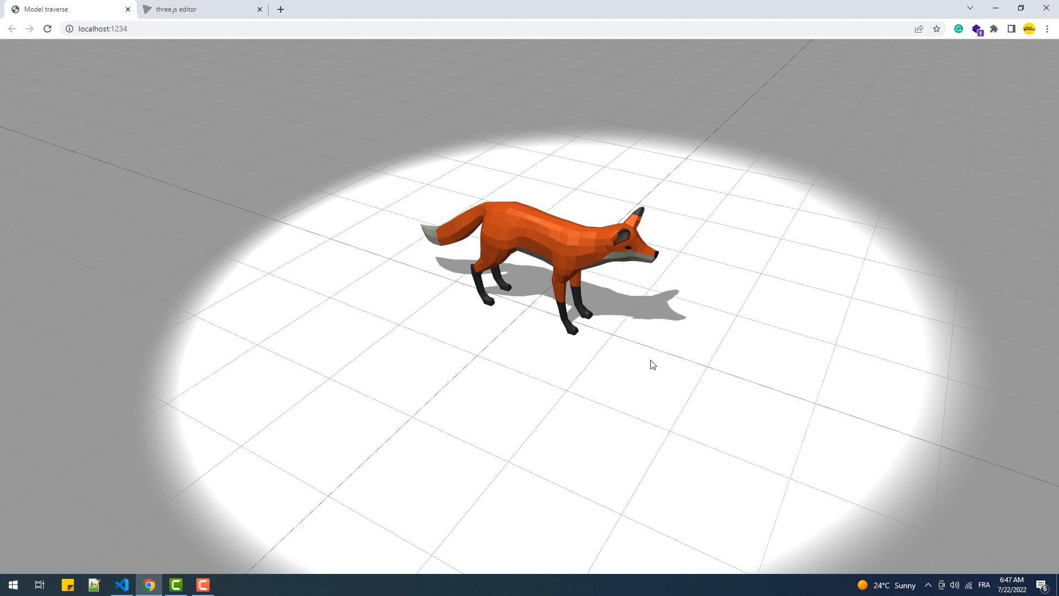